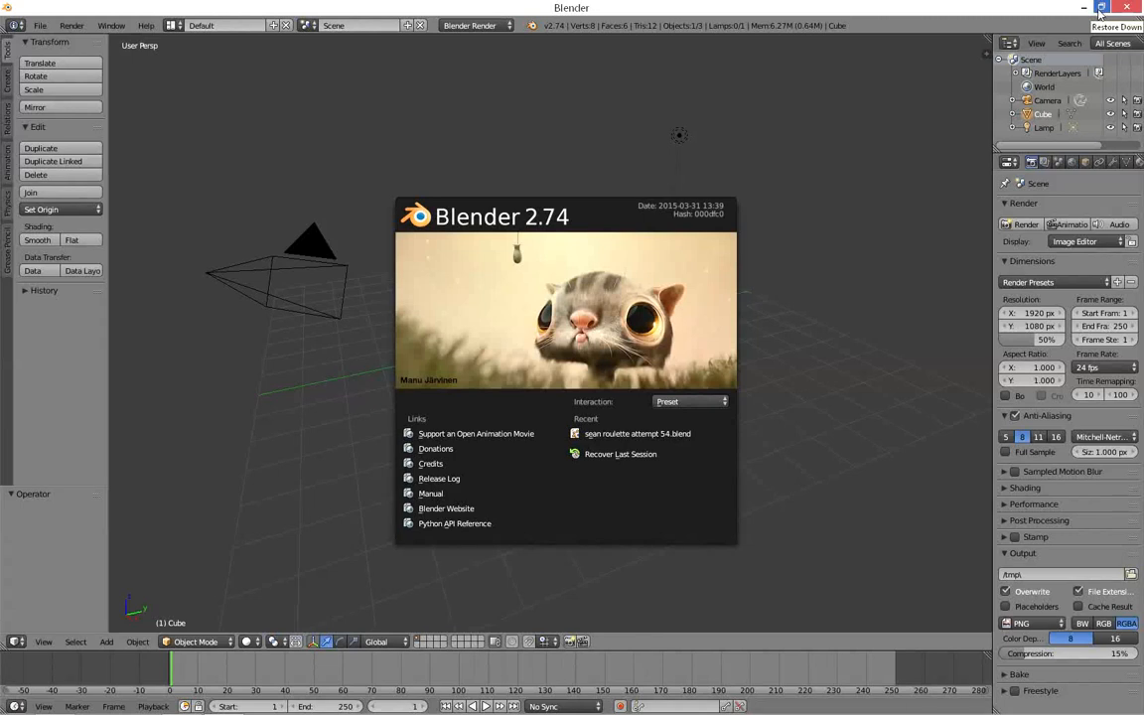
{"action": "mouse_move", "coordinate": [564, 293]}
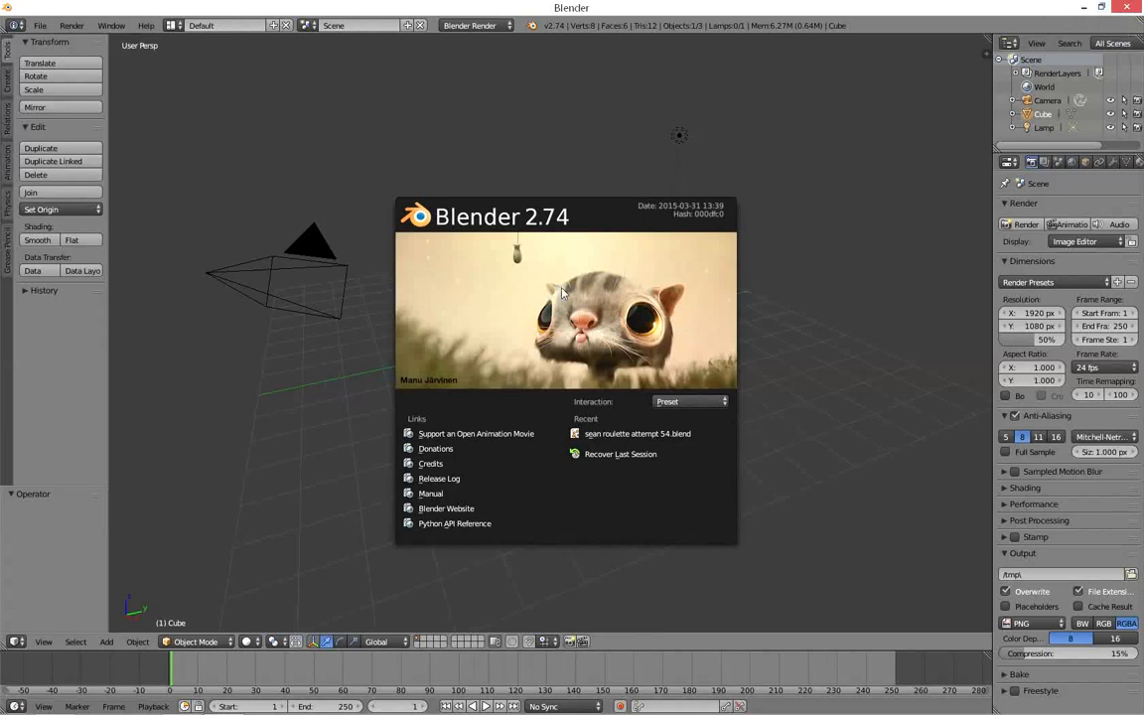
{"action": "mouse_move", "coordinate": [191, 536]}
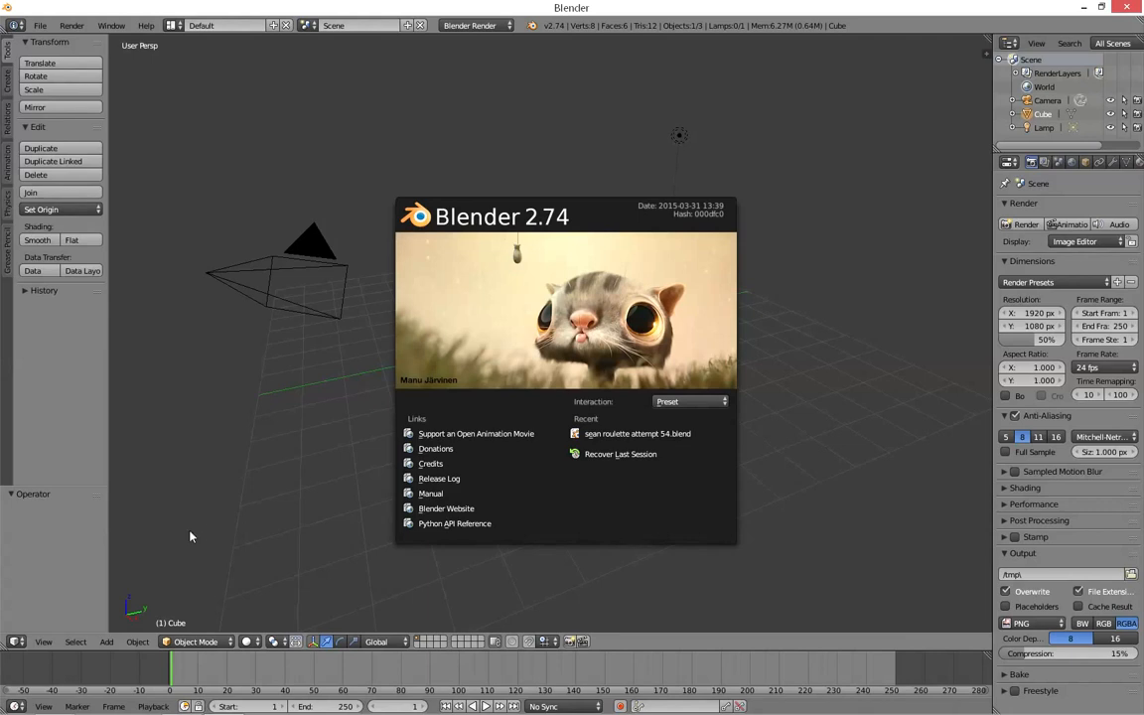
{"action": "mouse_move", "coordinate": [195, 532]}
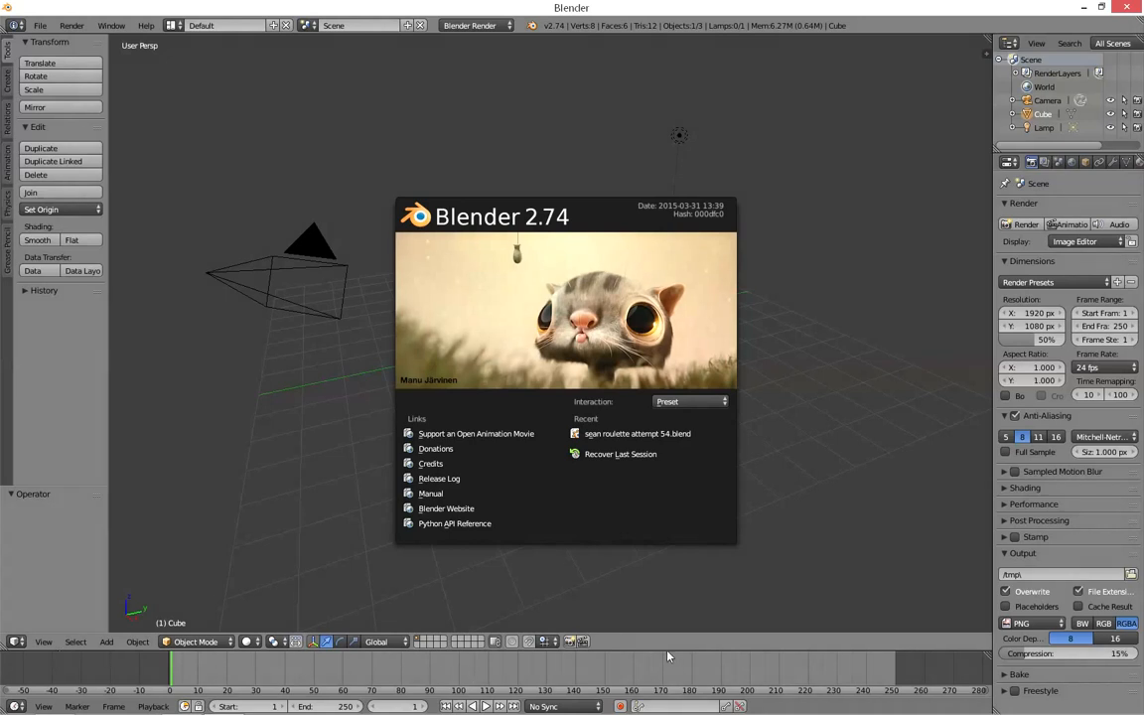
{"action": "mouse_move", "coordinate": [95, 653]}
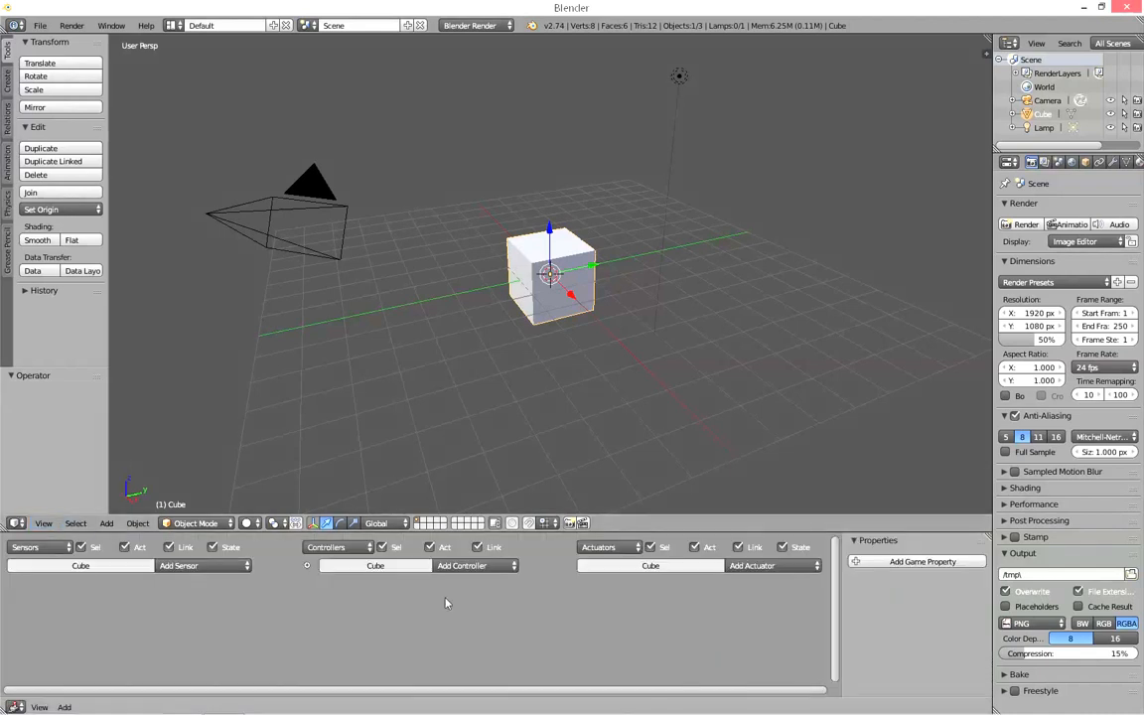
{"action": "mouse_move", "coordinate": [429, 405]}
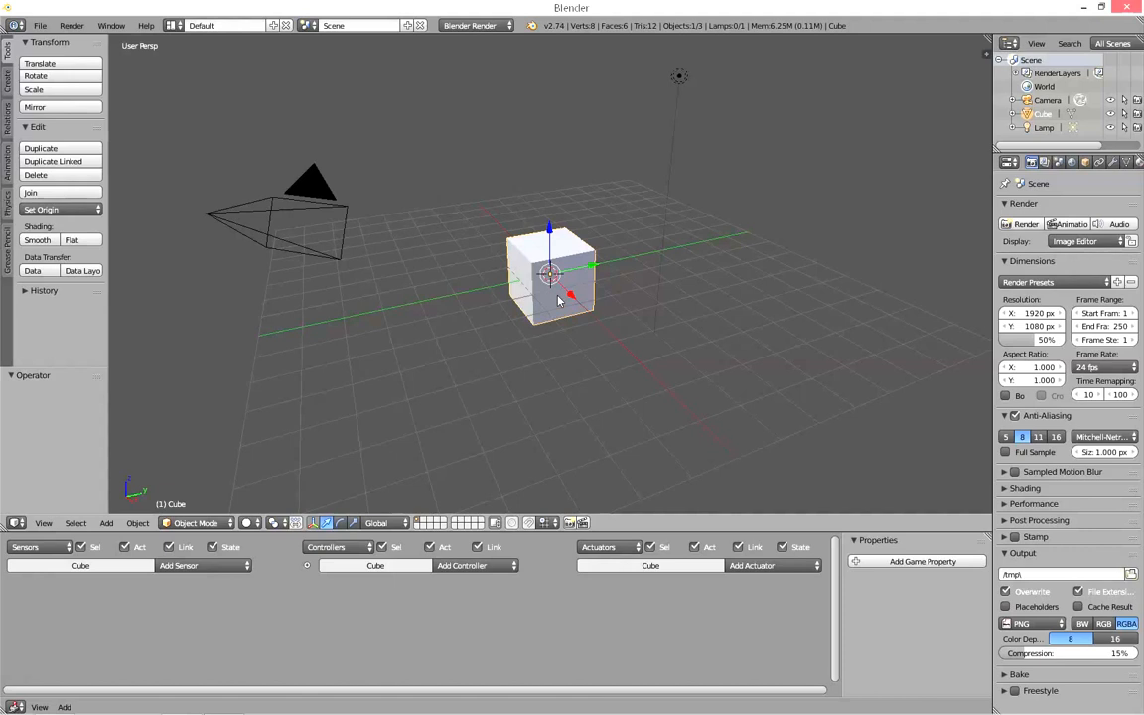
{"action": "mouse_move", "coordinate": [534, 318]}
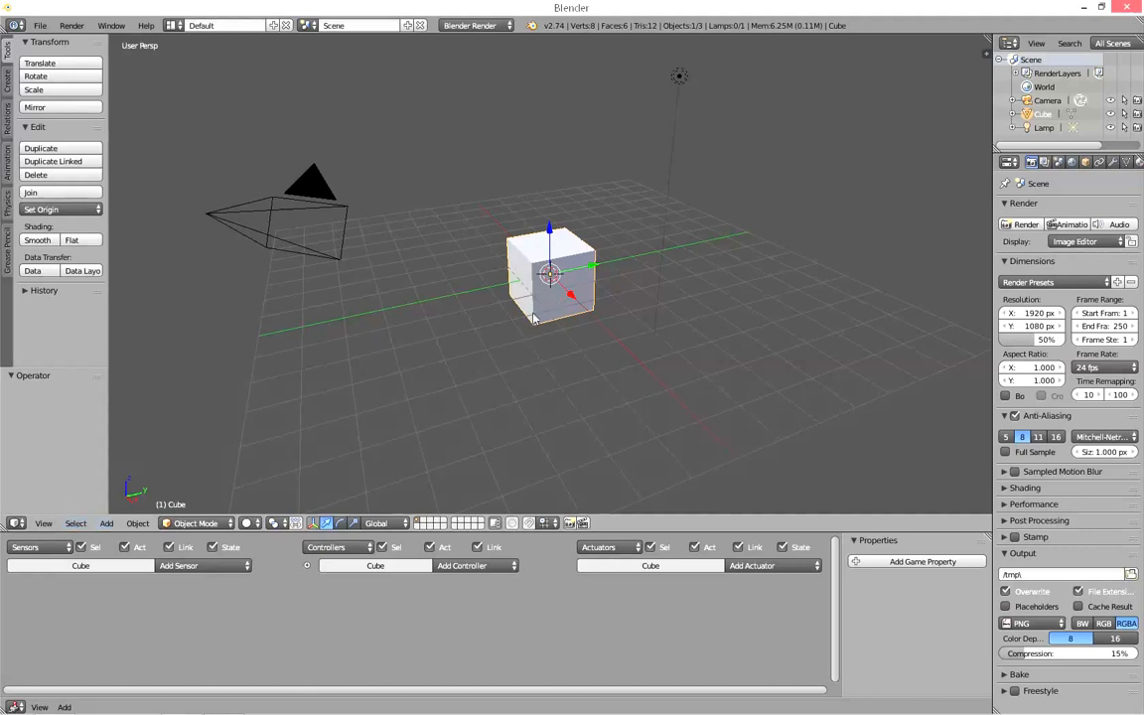
Add a second cube mesh (Cube.001) to the scene from the Add menu
{"action": "left_click", "coordinate": [64, 707]}
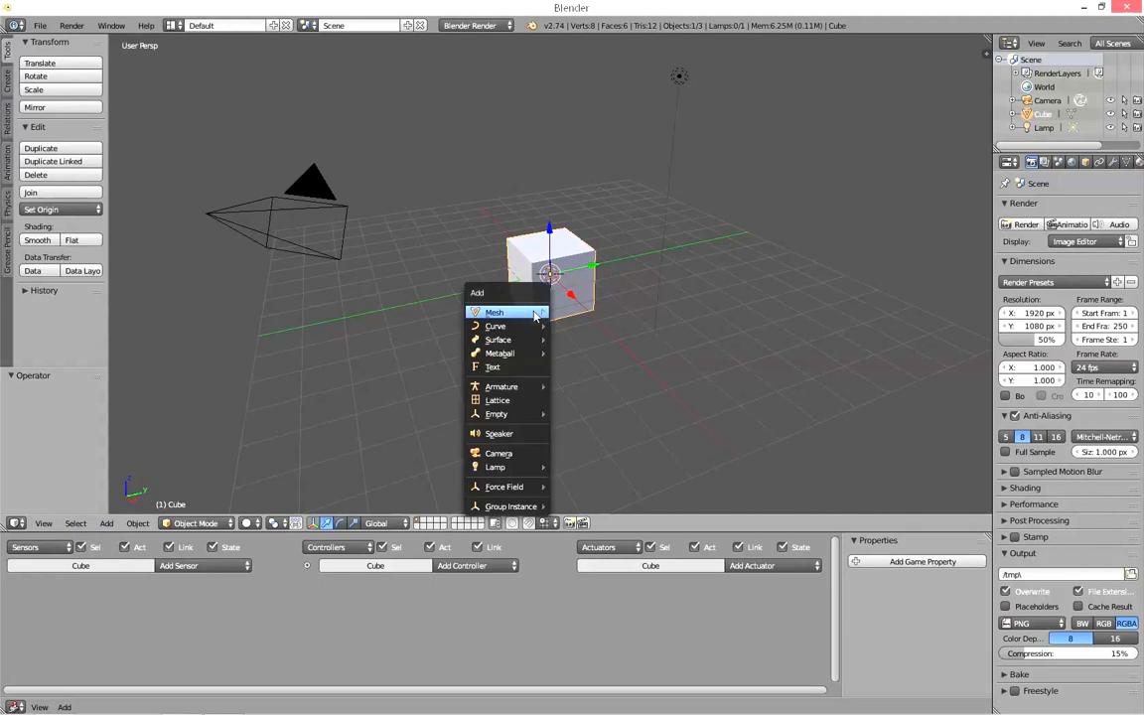
{"action": "left_click", "coordinate": [495, 312]}
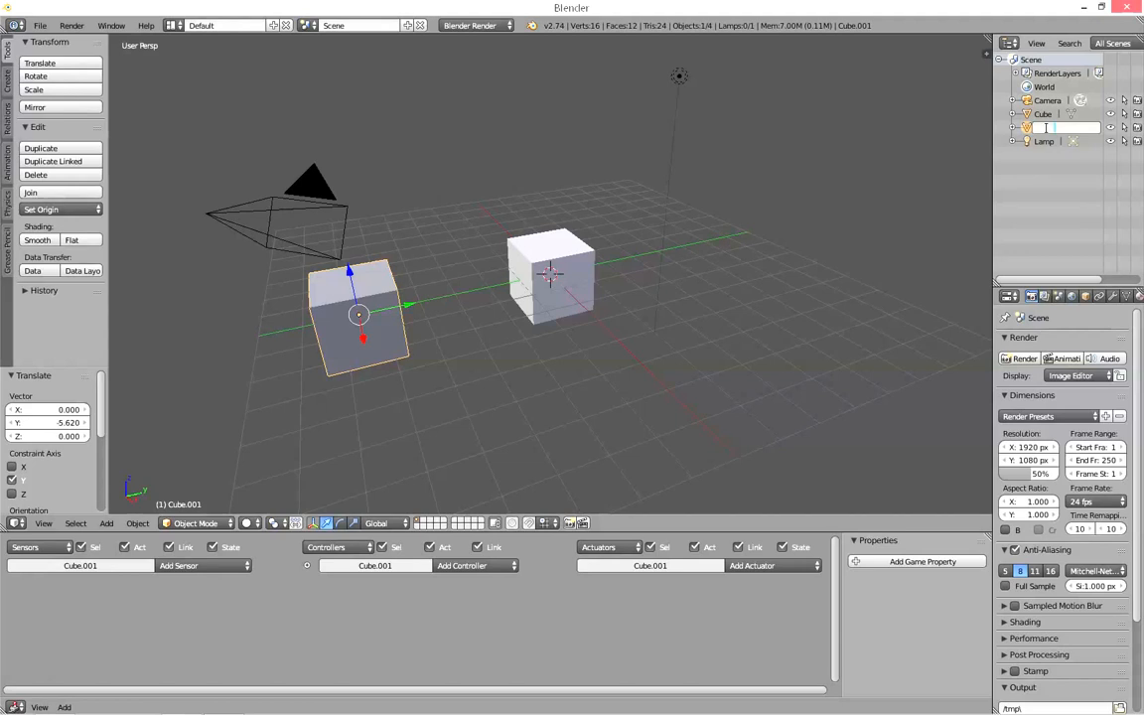
Rename the new cube to CubeB, then select the original cube to rename it CubeA
{"action": "type", "text": "CubeB"}
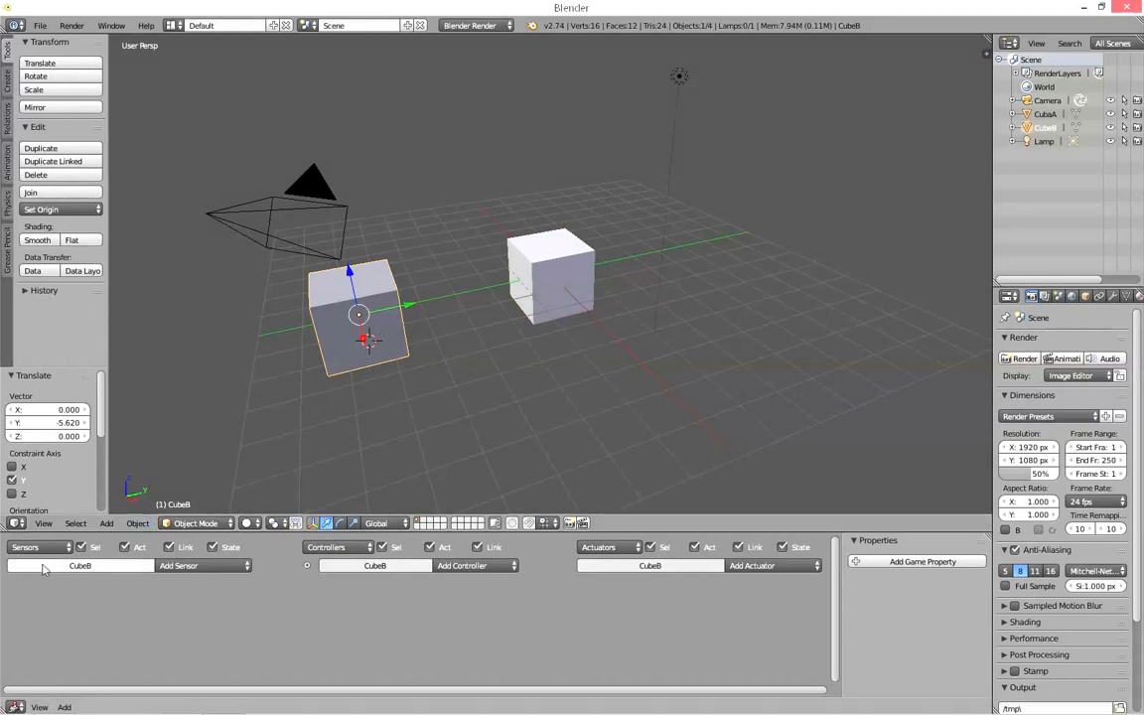
{"action": "mouse_move", "coordinate": [246, 464]}
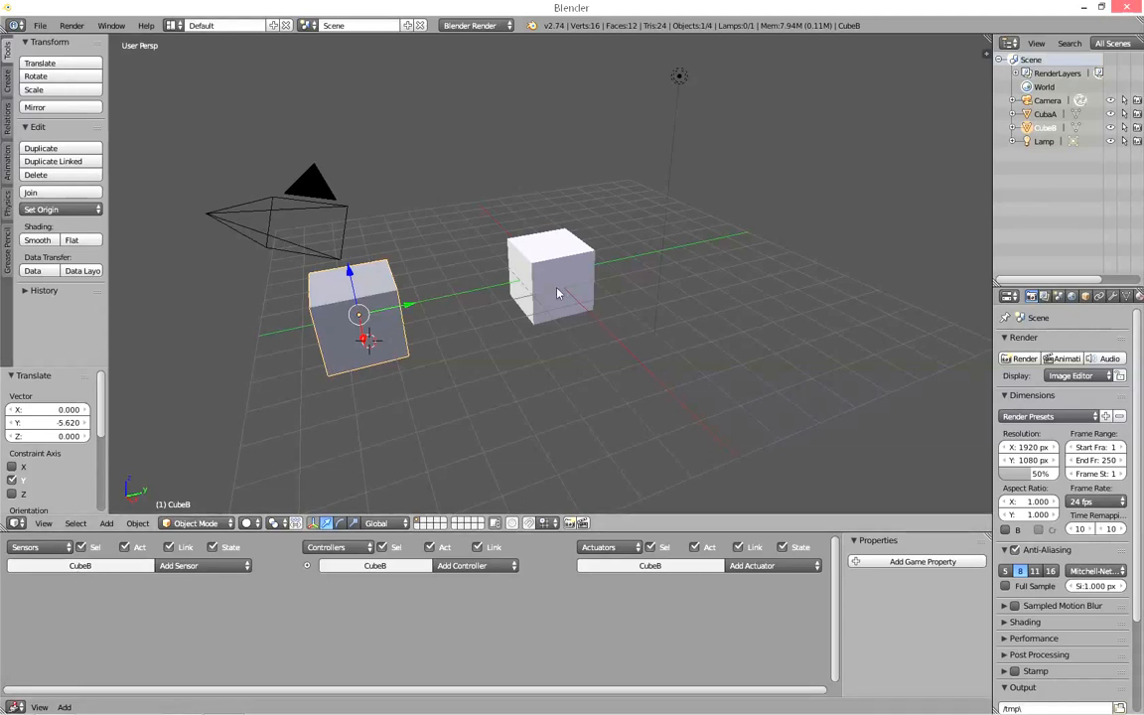
{"action": "left_click", "coordinate": [556, 292]}
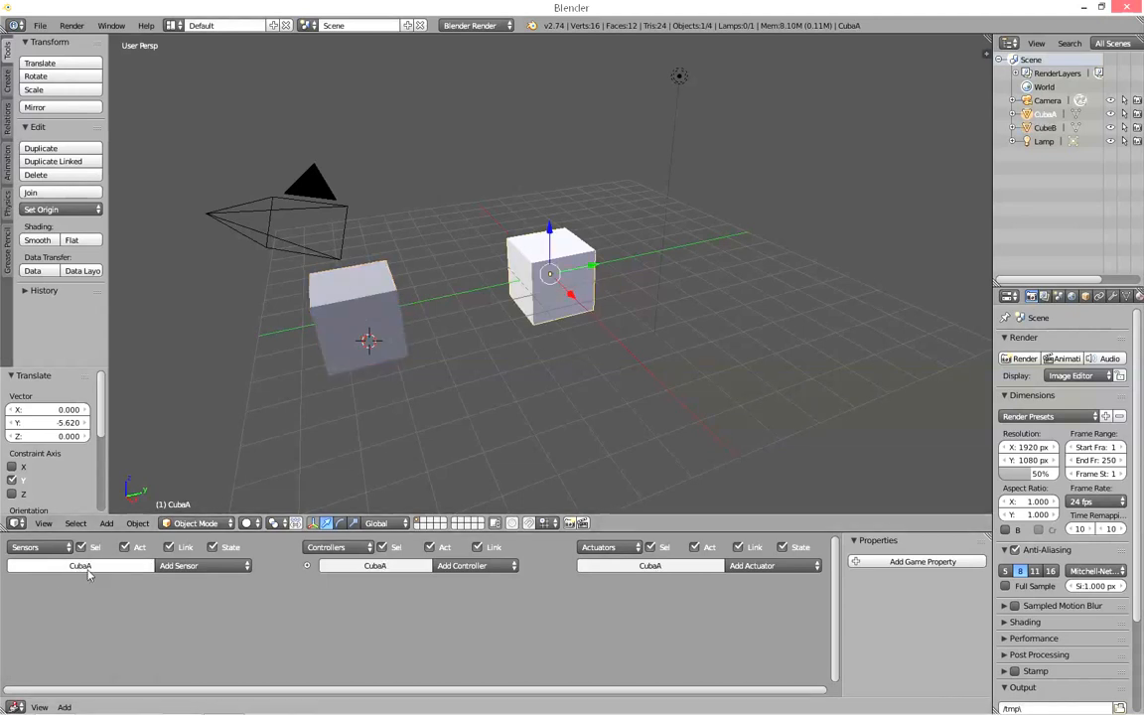
{"action": "mouse_move", "coordinate": [80, 564]}
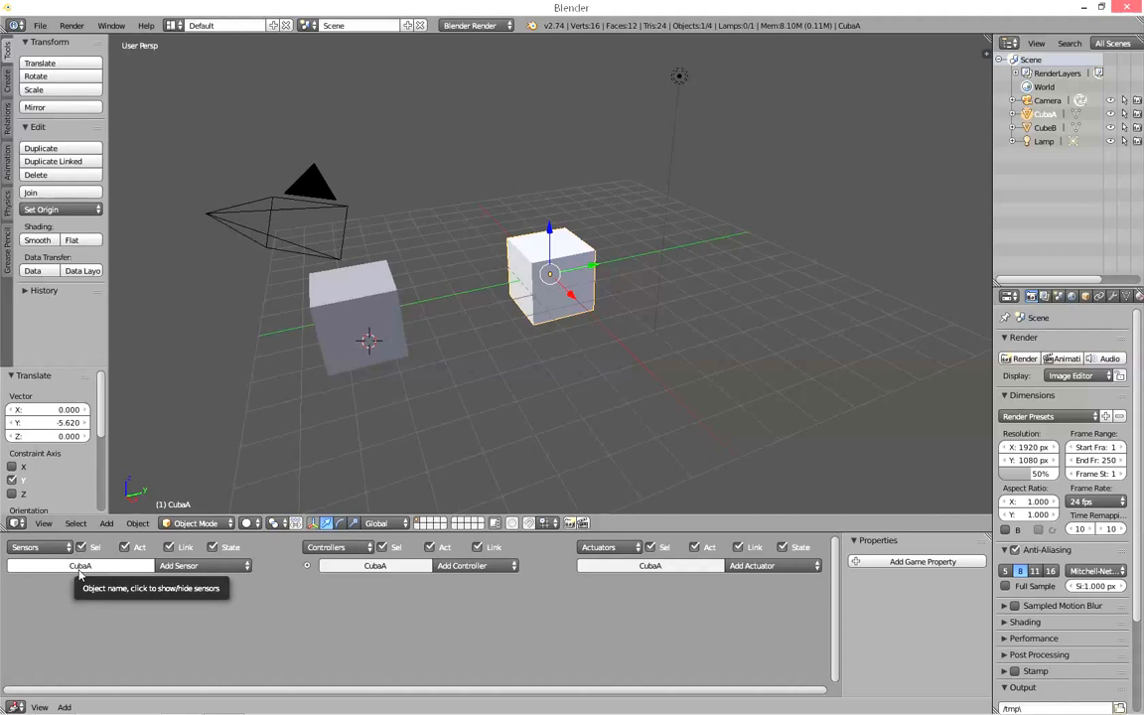
{"action": "mouse_move", "coordinate": [80, 574]}
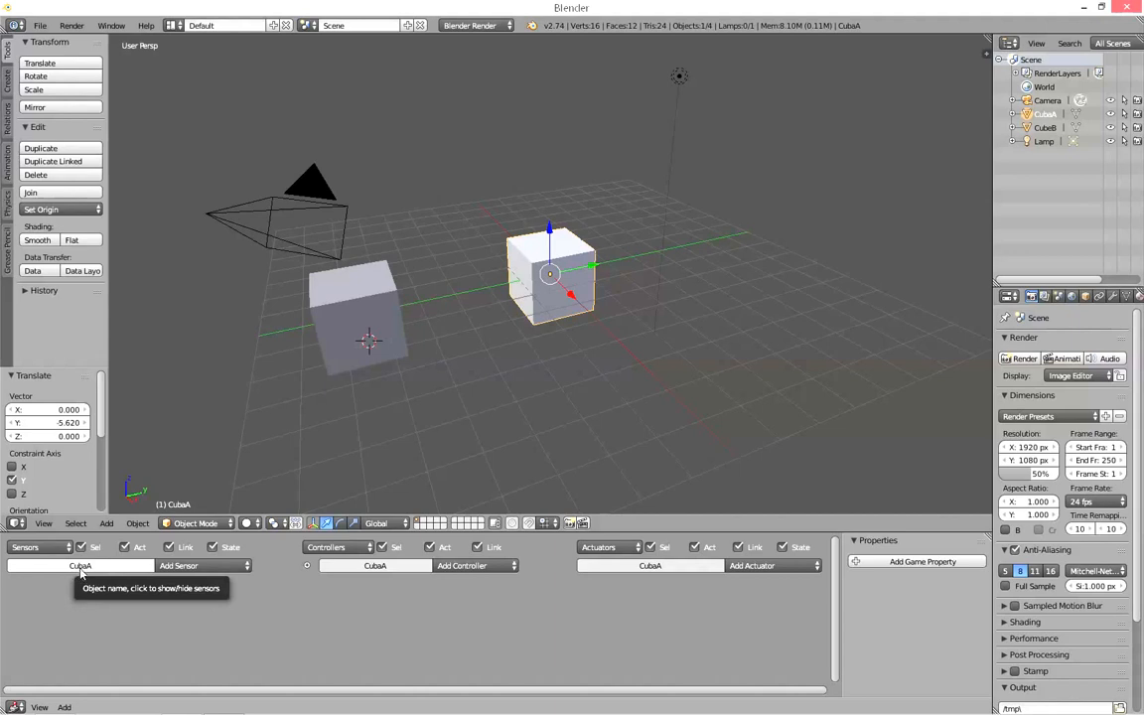
{"action": "mouse_move", "coordinate": [298, 415]}
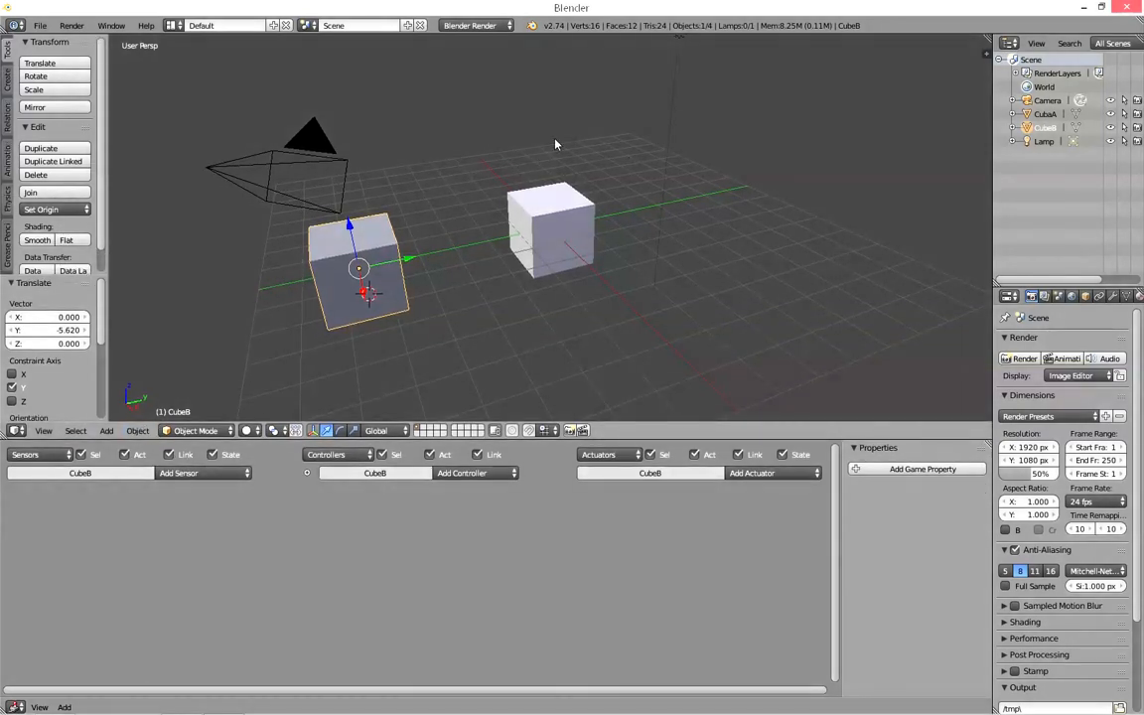
Switch the render engine to Blender Game and start adding an Always sensor to CubeB
{"action": "left_click", "coordinate": [473, 24]}
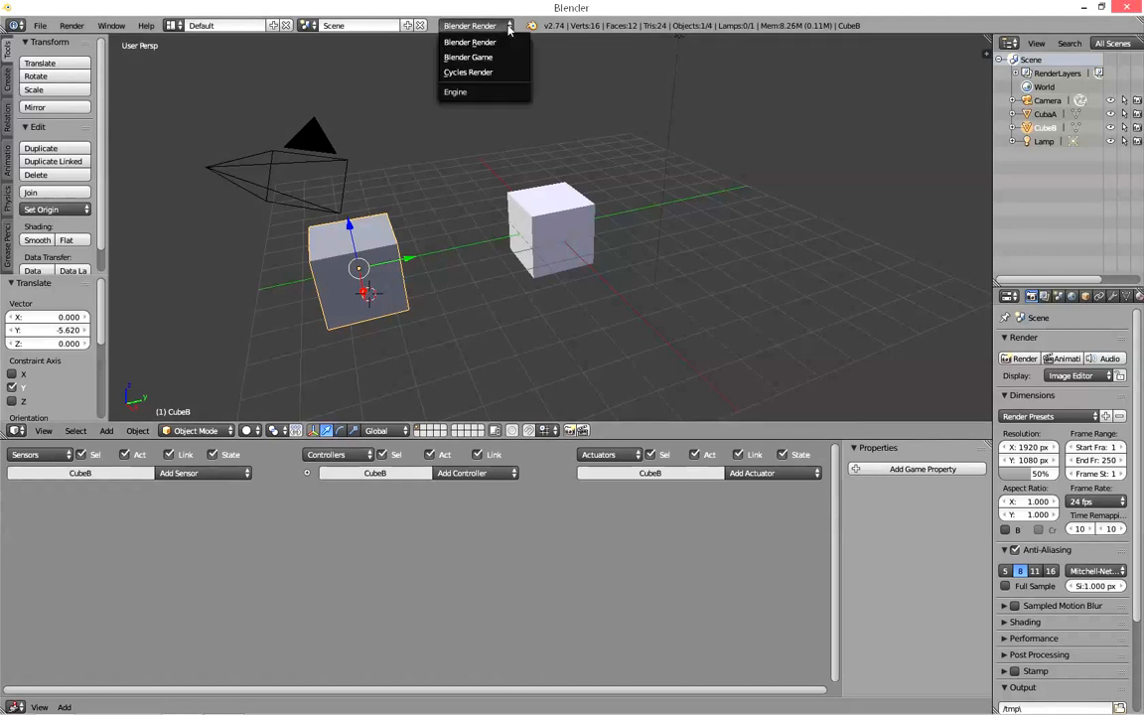
{"action": "left_click", "coordinate": [468, 42]}
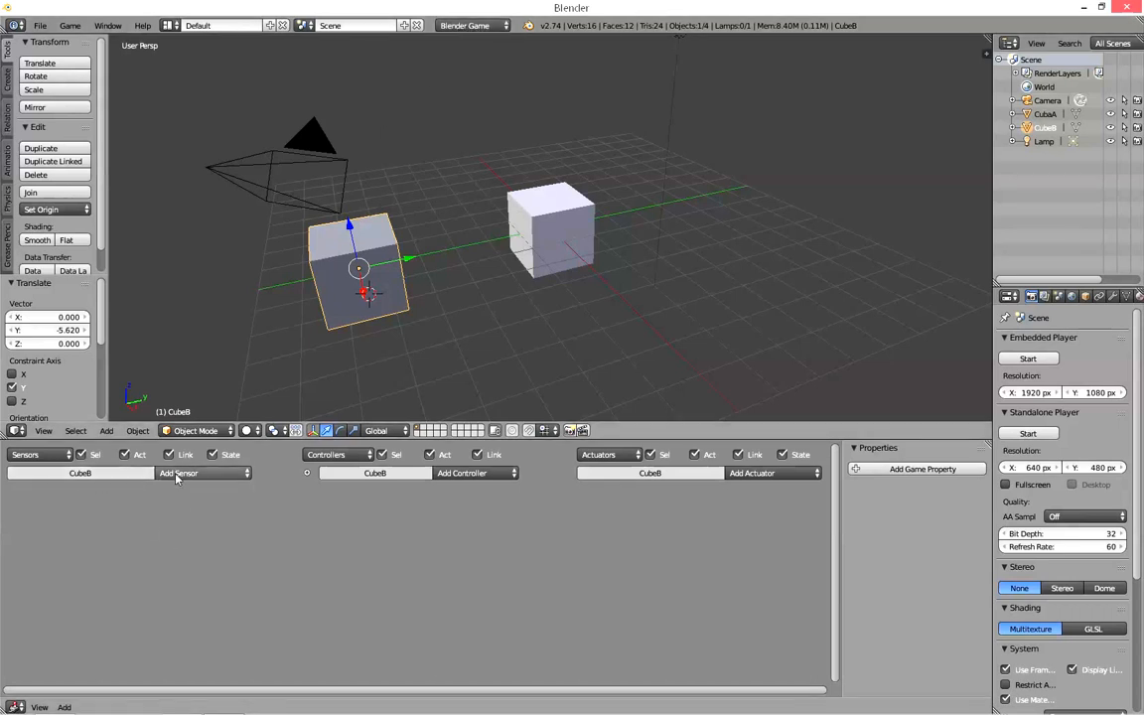
{"action": "left_click", "coordinate": [179, 472]}
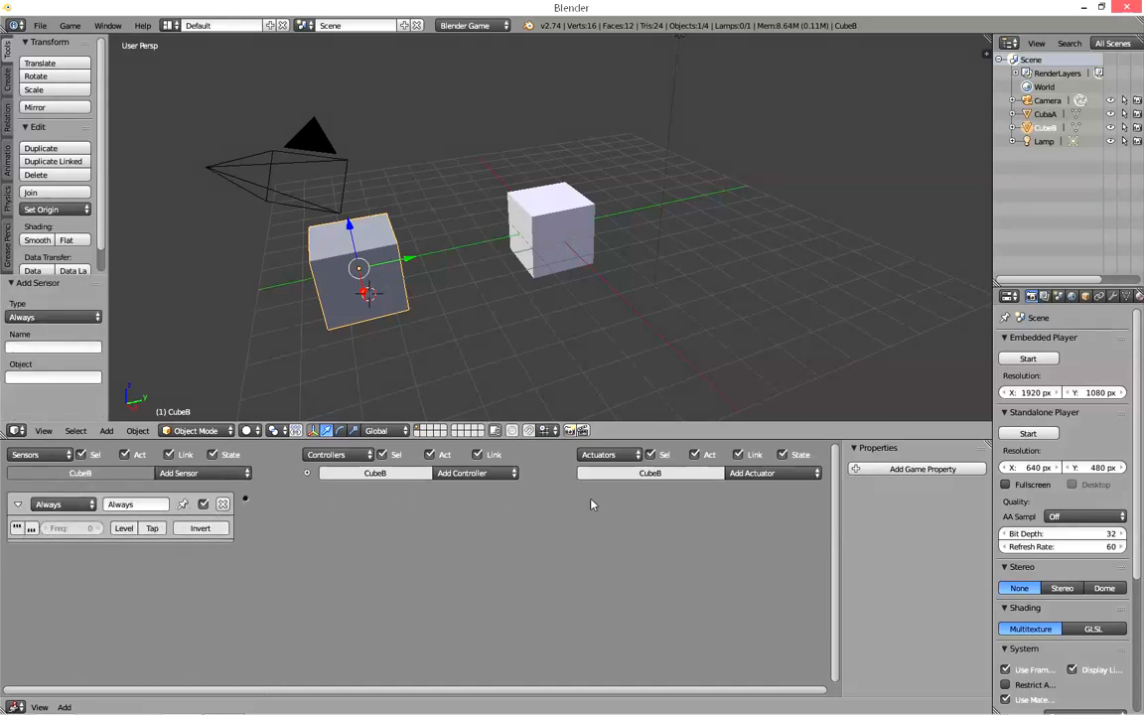
{"action": "mouse_move", "coordinate": [792, 477]}
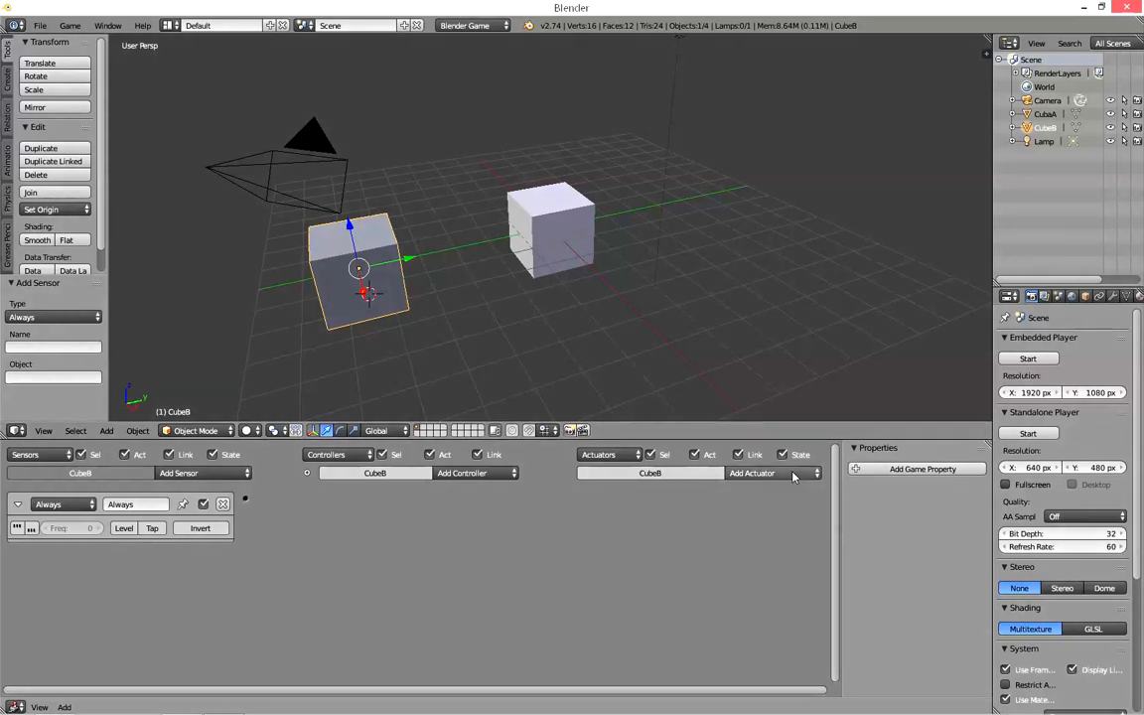
Add a Motion actuator, set to simple motion, to CubeB's game logic
{"action": "left_click", "coordinate": [751, 473]}
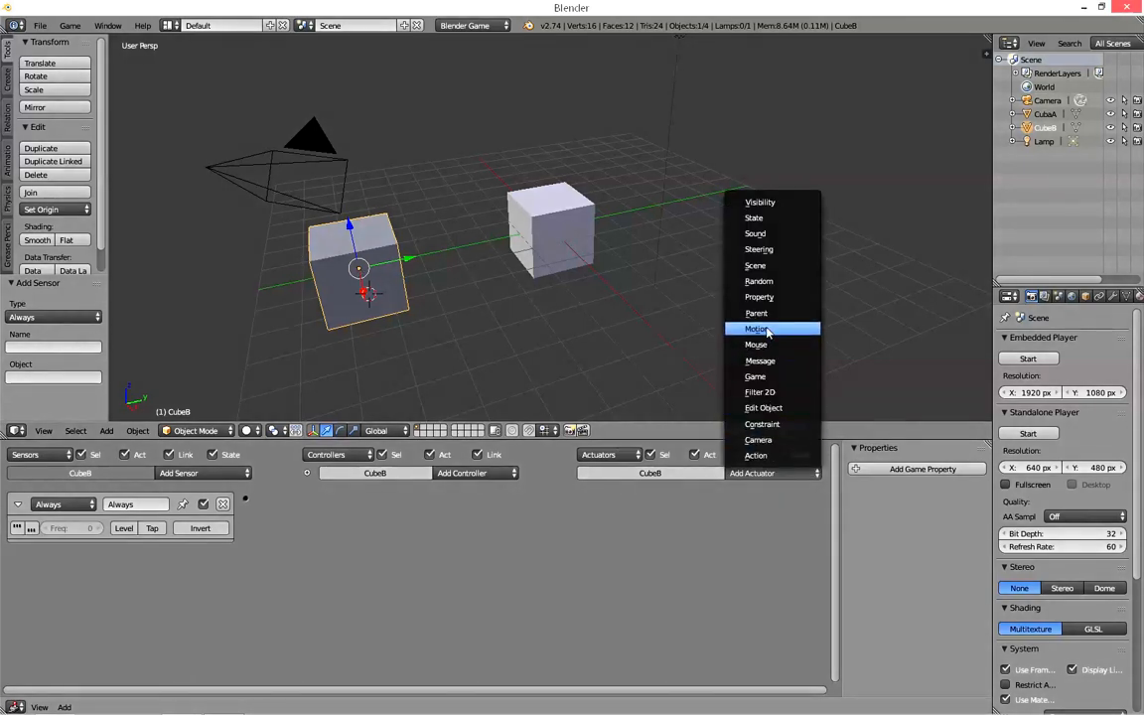
{"action": "left_click", "coordinate": [755, 329]}
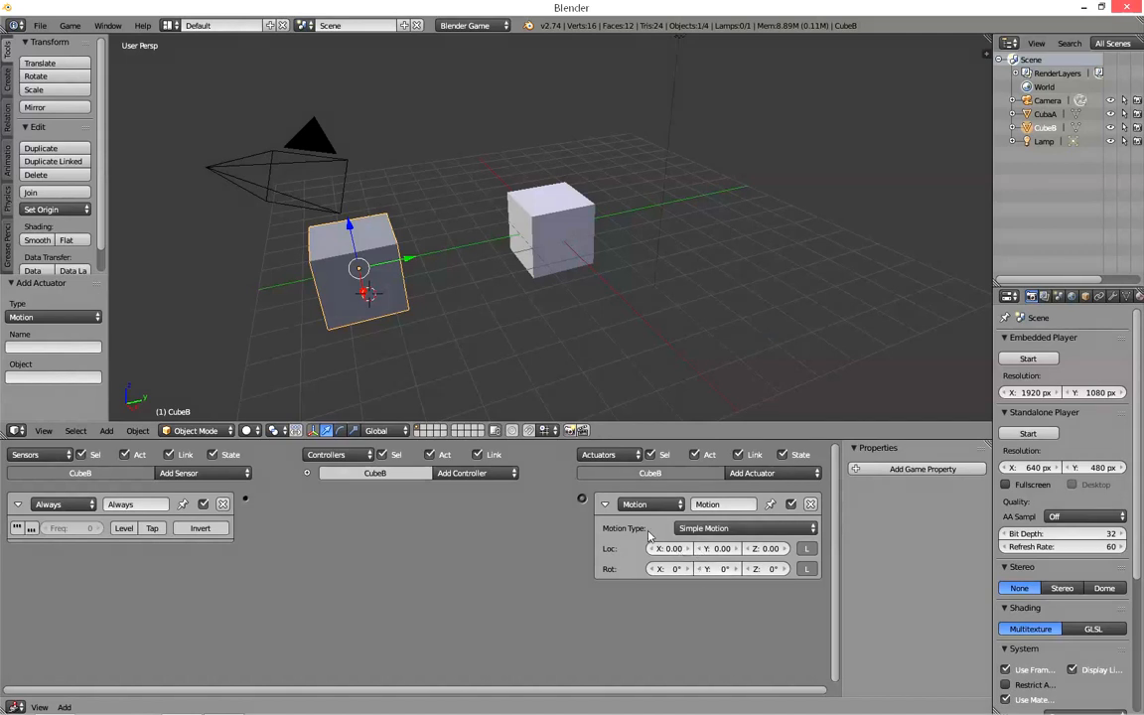
{"action": "mouse_move", "coordinate": [274, 506]}
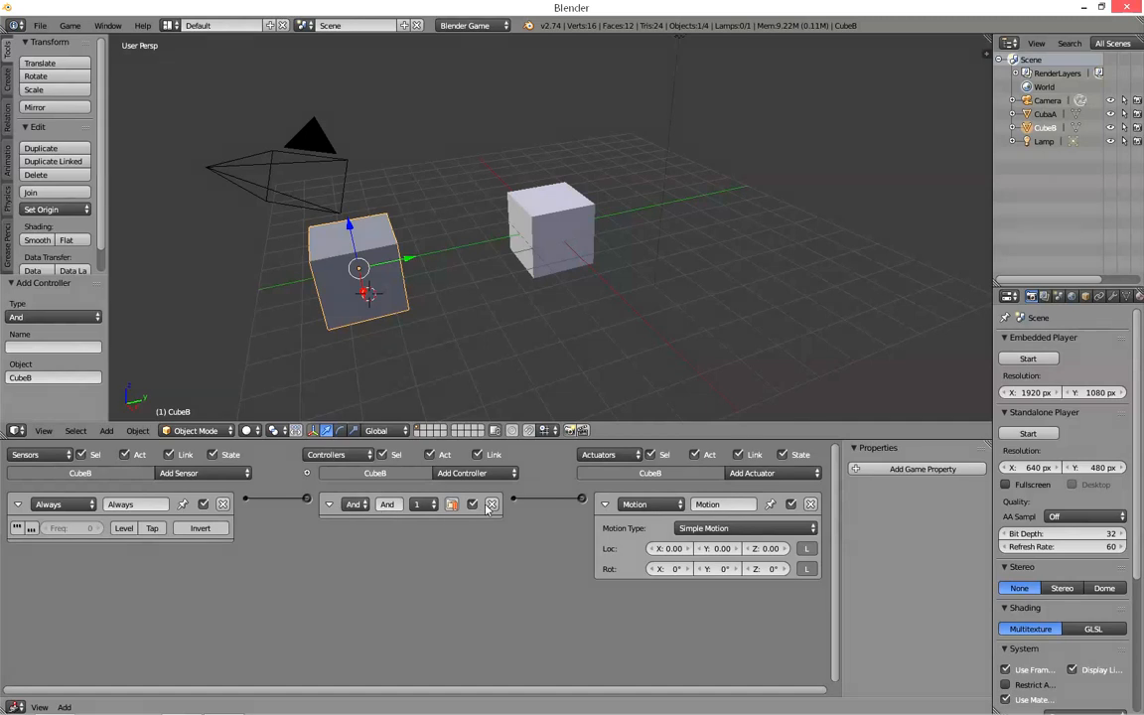
{"action": "mouse_move", "coordinate": [627, 533]}
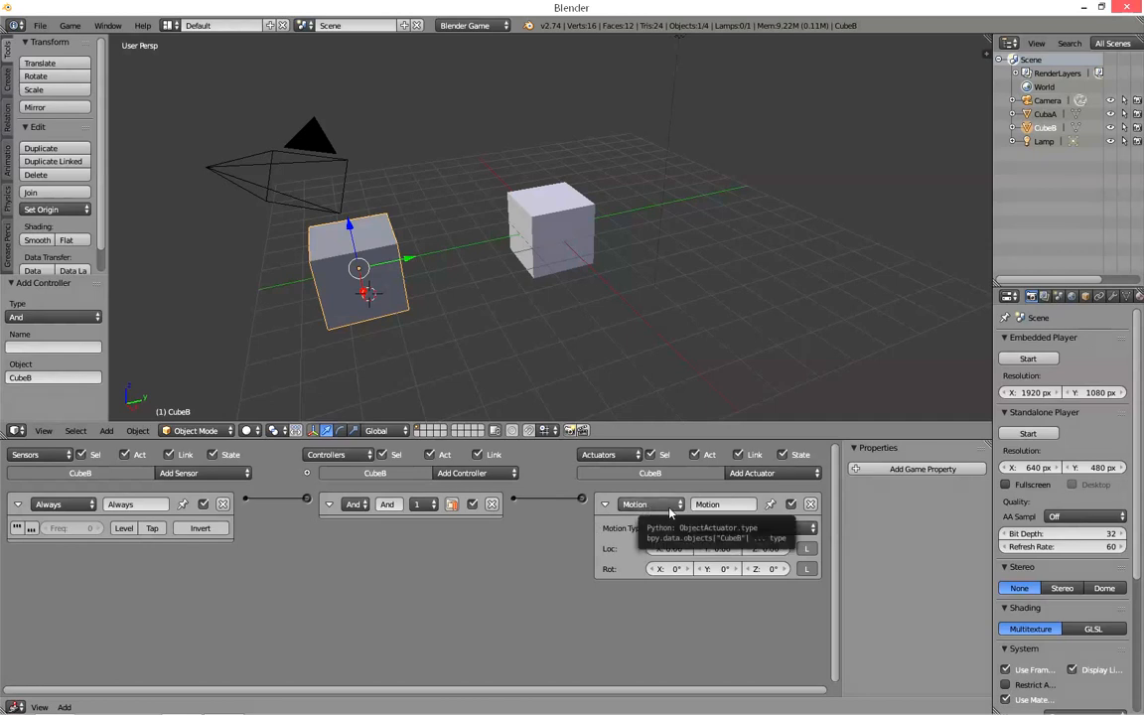
Set the Motion actuator's Loc X step to 0.10
{"action": "left_click", "coordinate": [705, 528]}
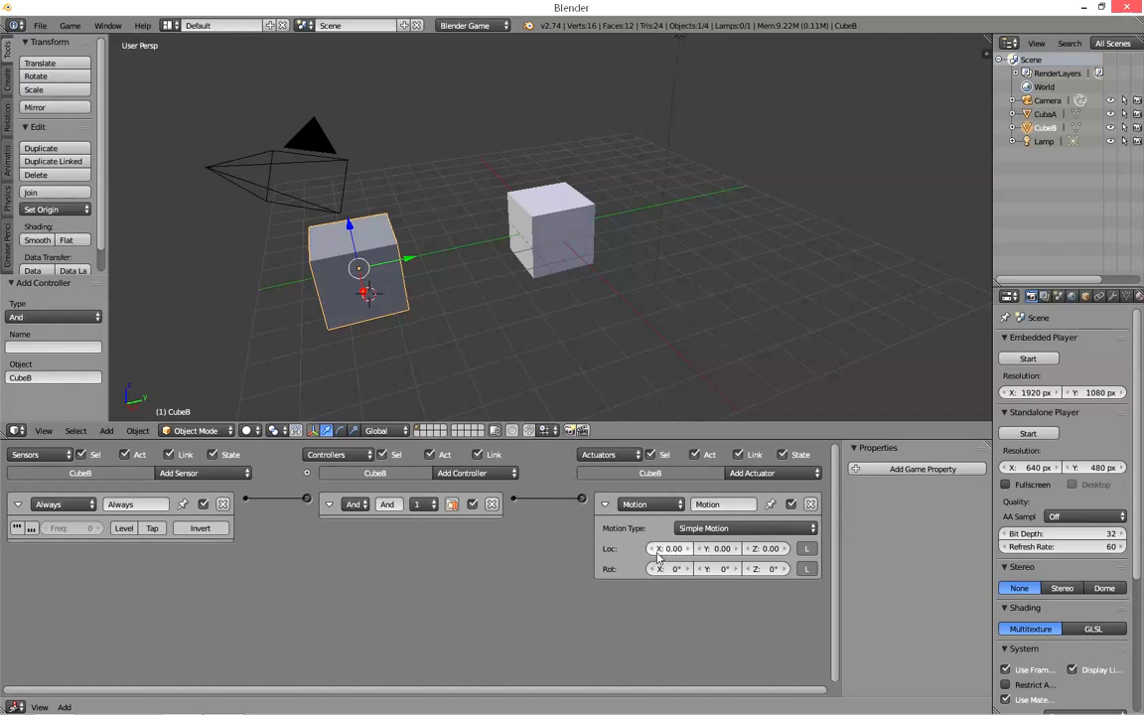
{"action": "mouse_move", "coordinate": [675, 548]}
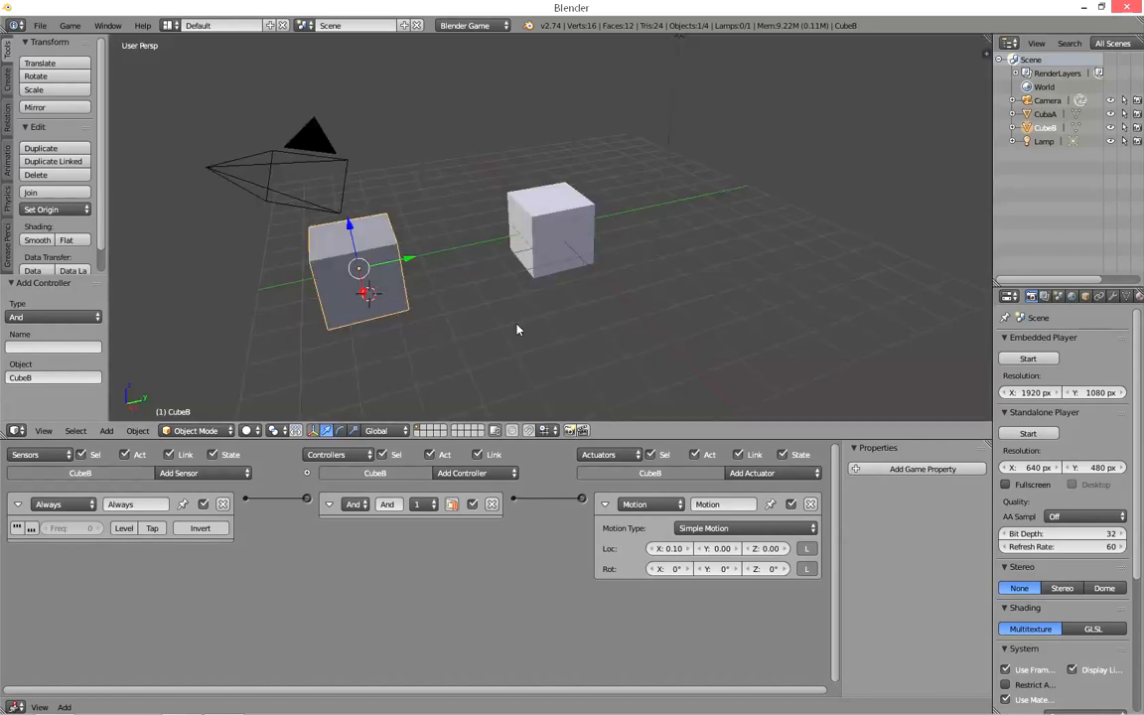
{"action": "mouse_move", "coordinate": [731, 552]}
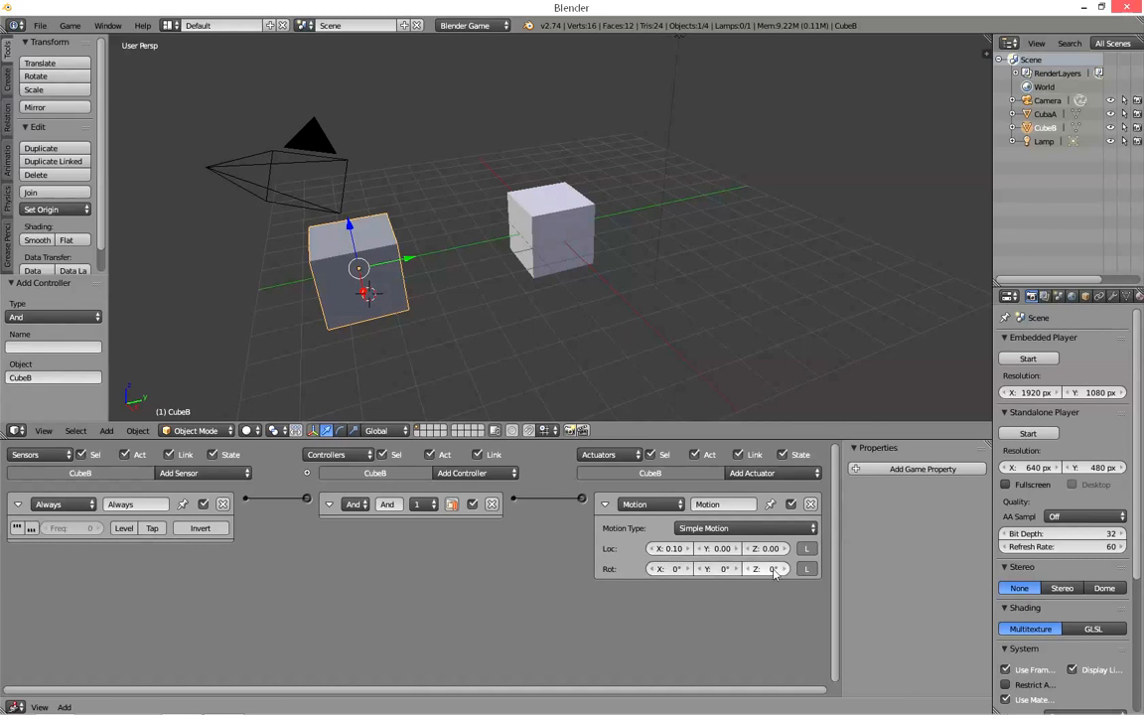
Set the remaining Loc steps to 0.10 and the Rot X, Y, Z steps to 1°
{"action": "left_click", "coordinate": [675, 567]}
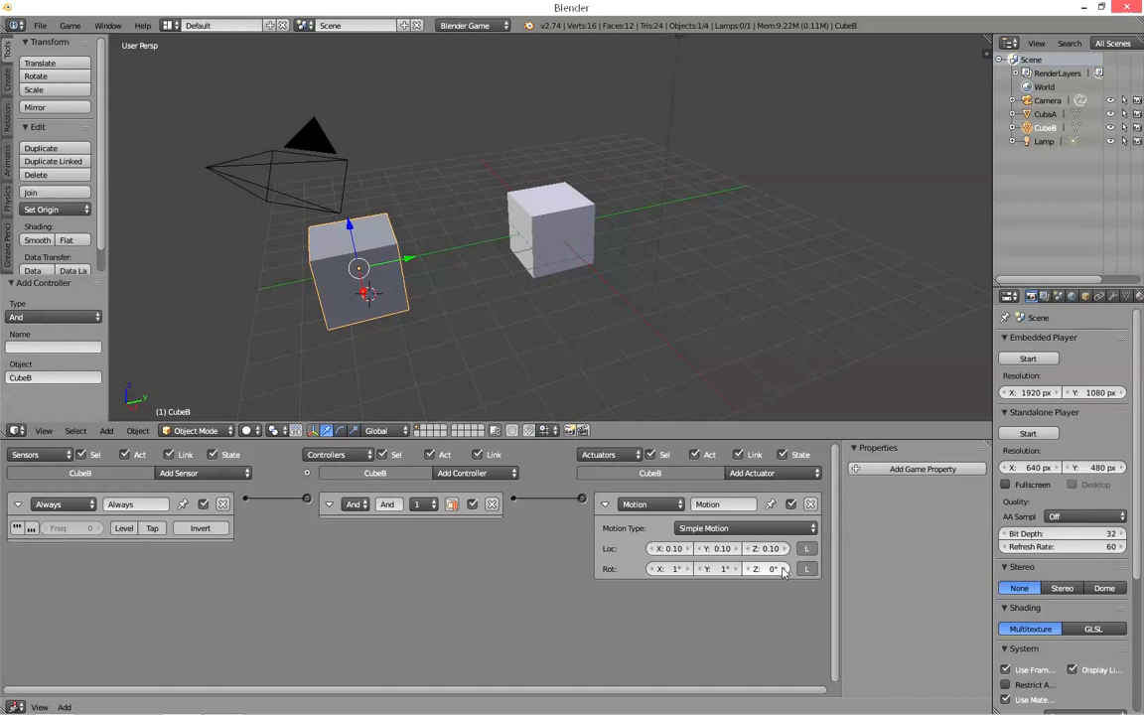
{"action": "left_click", "coordinate": [773, 568]}
{"action": "type", "text": "1"}
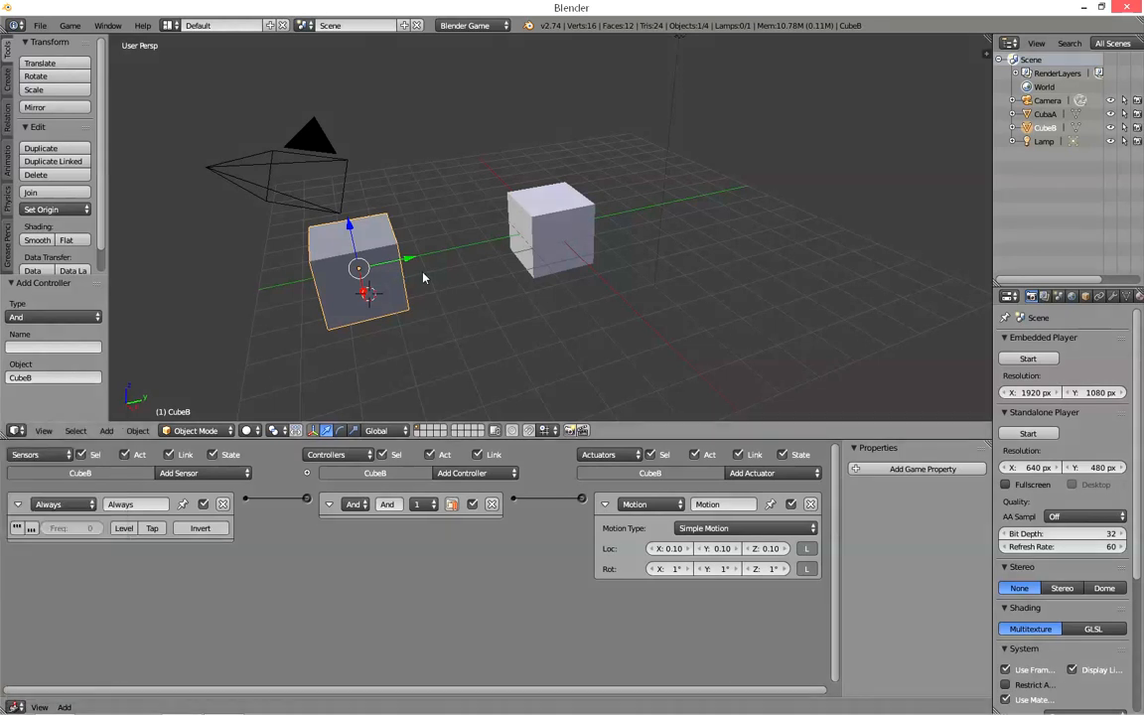
{"action": "mouse_move", "coordinate": [548, 333]}
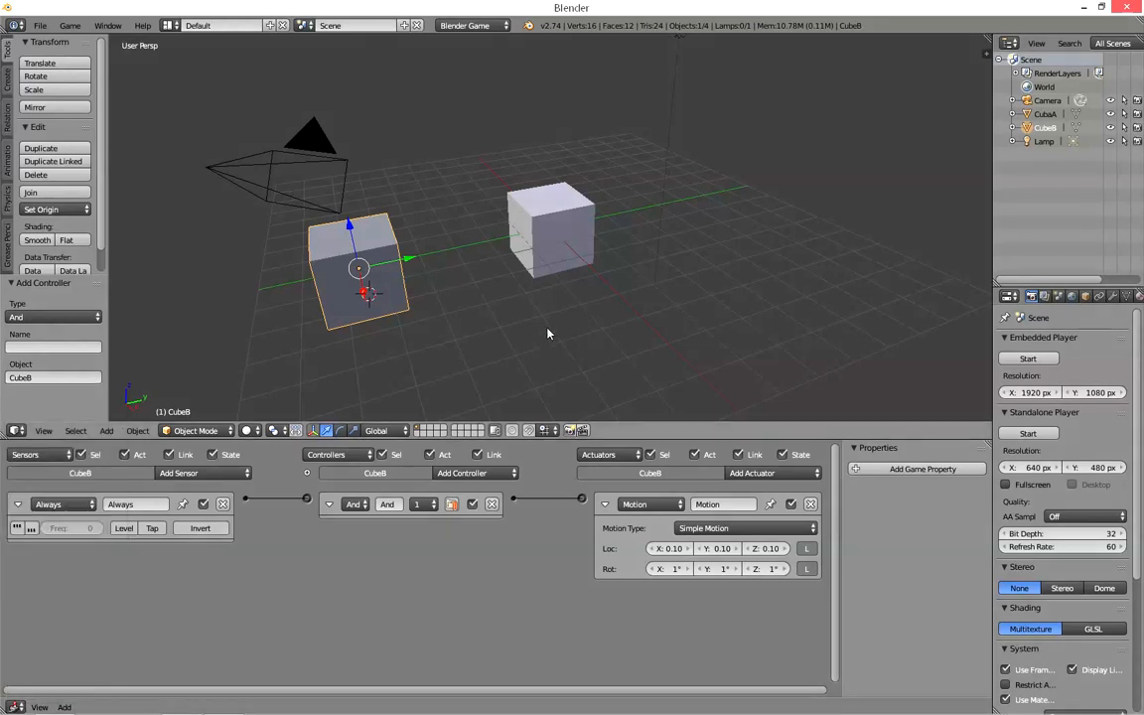